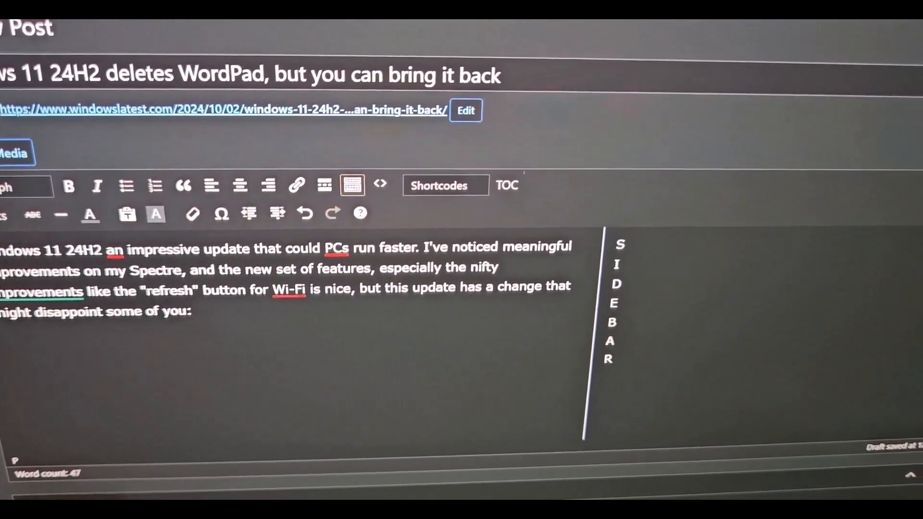
# Step: Show the Pointers settings in Mouse Properties
pyautogui.moveTo(410, 291); pyautogui.dragTo(193, 316)
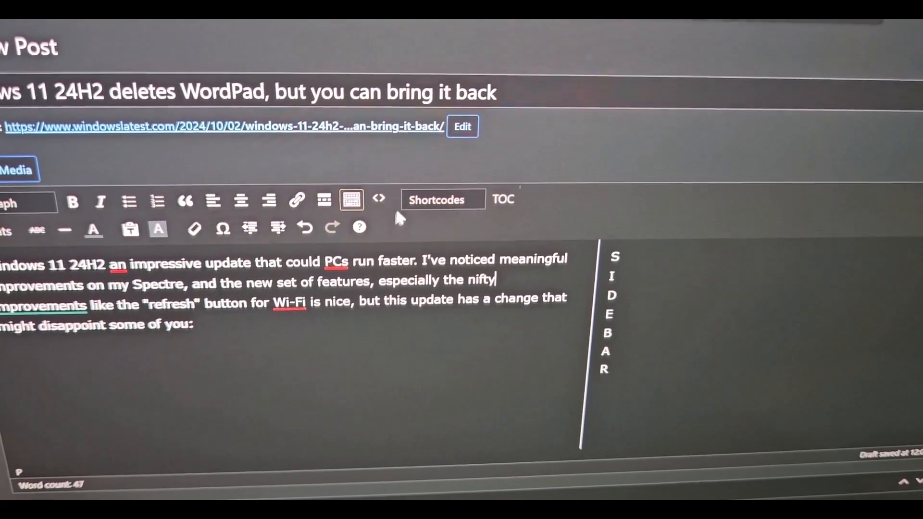
pyautogui.doubleClick(468, 86)
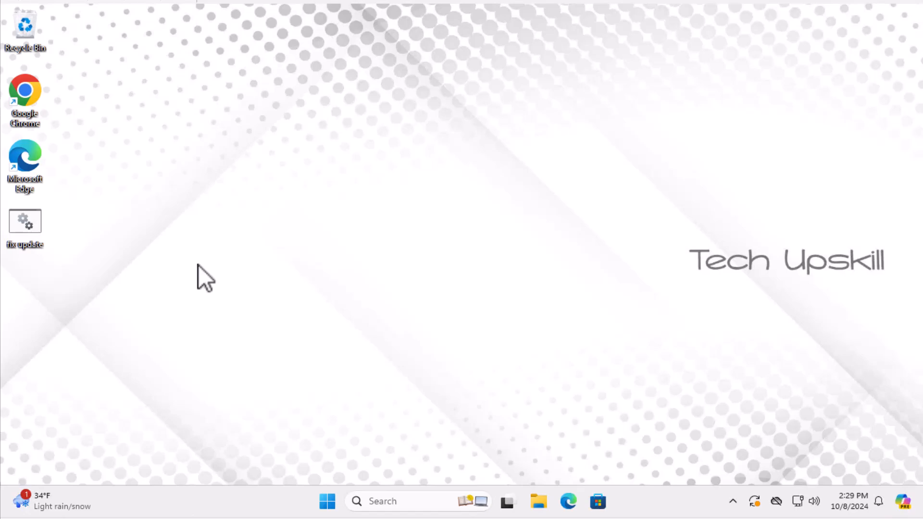
pyautogui.moveTo(266, 311)
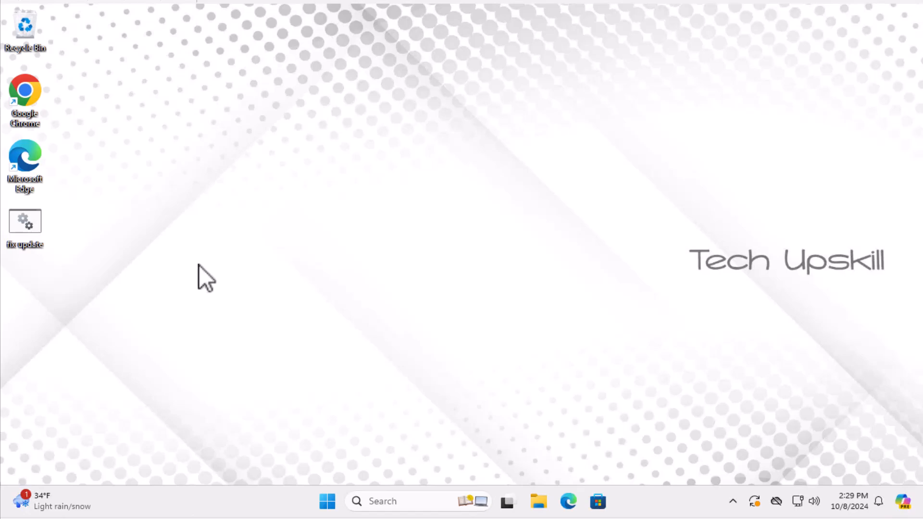
pyautogui.moveTo(211, 282)
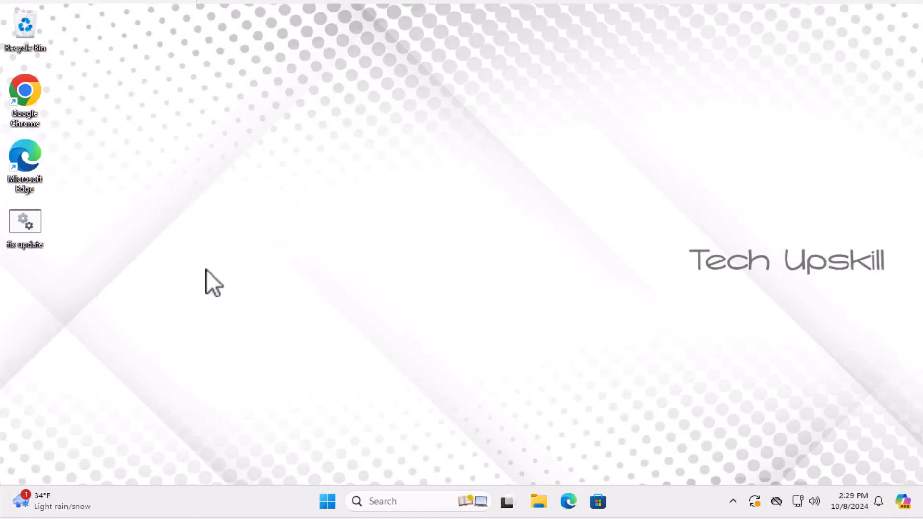
pyautogui.moveTo(265, 309)
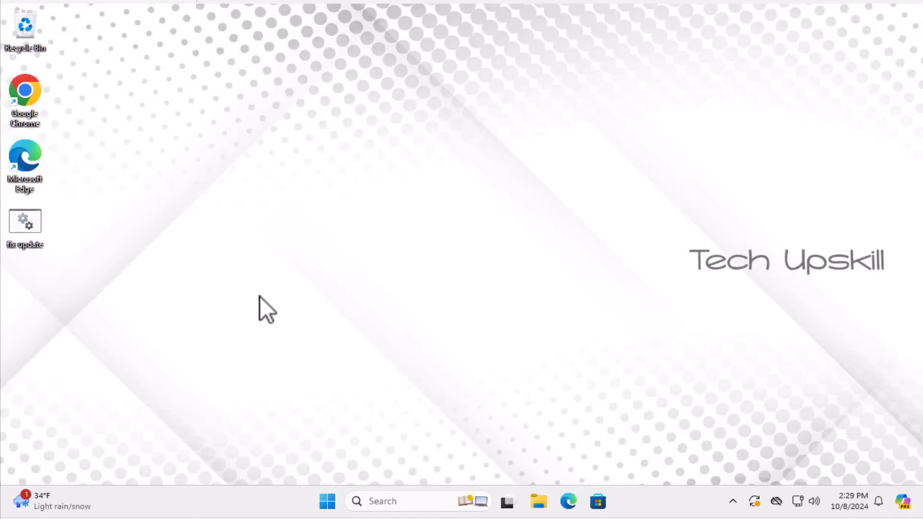
pyautogui.moveTo(309, 339)
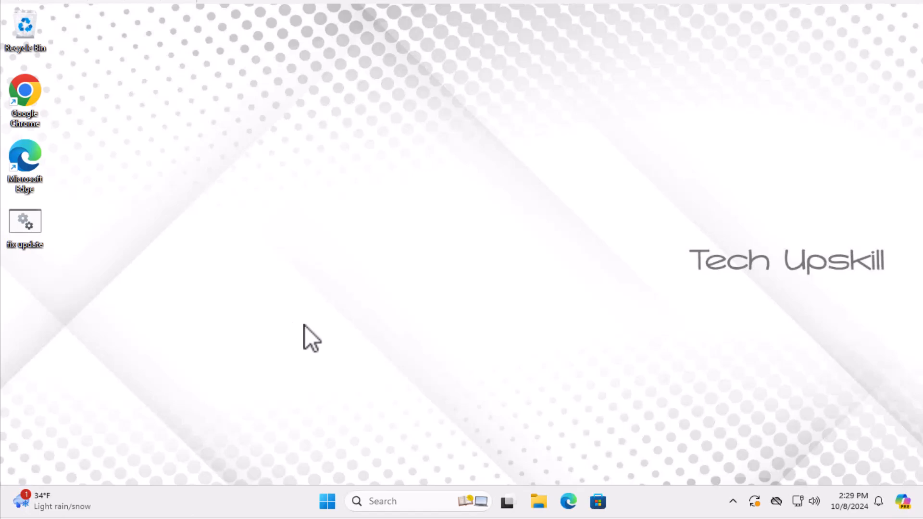
pyautogui.moveTo(353, 371)
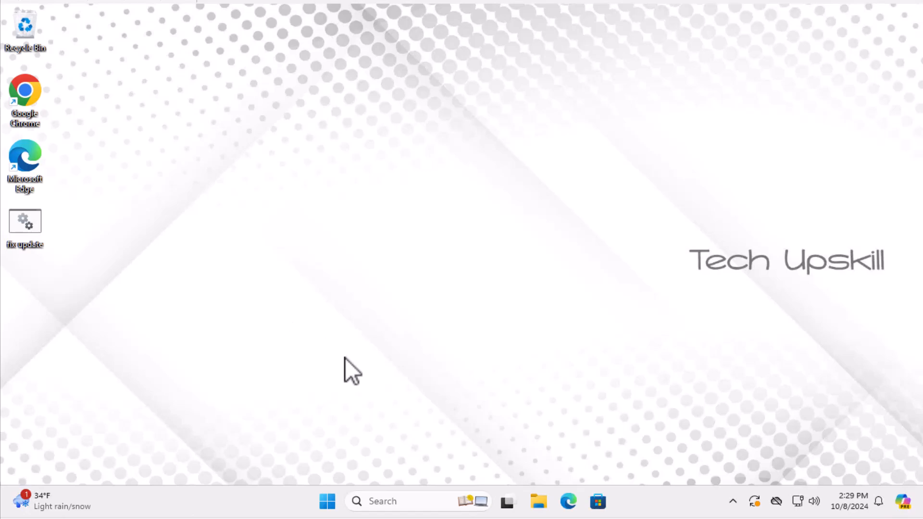
pyautogui.moveTo(387, 416)
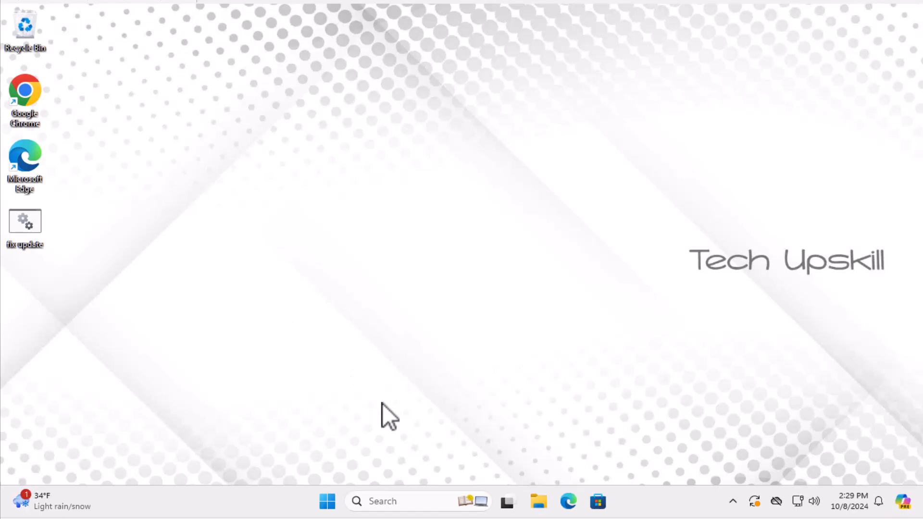
pyautogui.moveTo(403, 438)
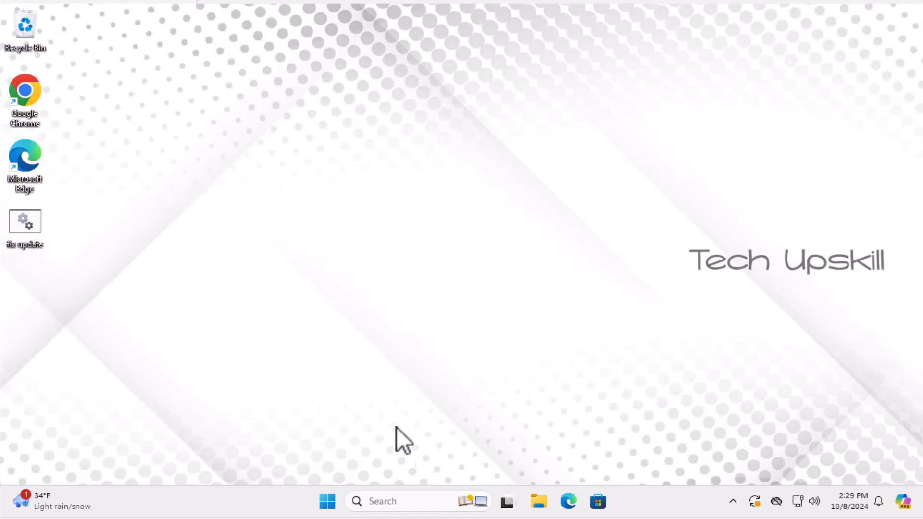
pyautogui.moveTo(413, 474)
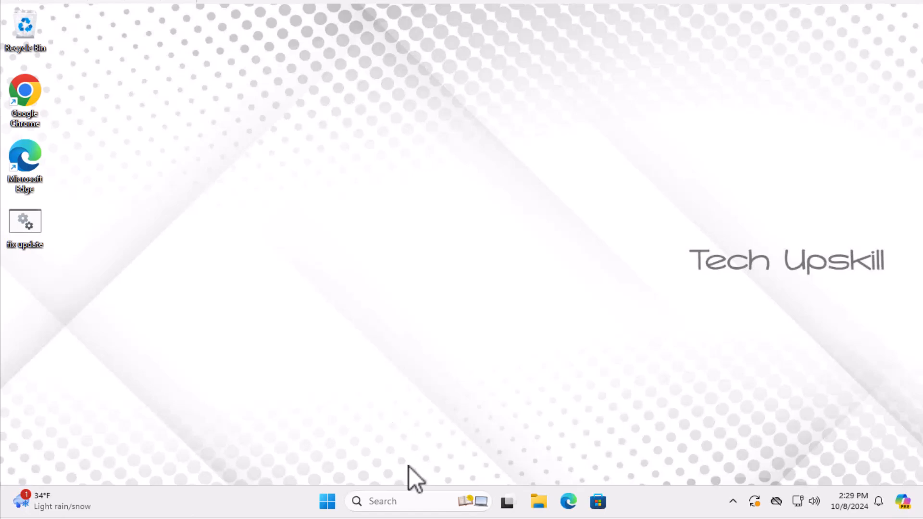
pyautogui.moveTo(415, 500)
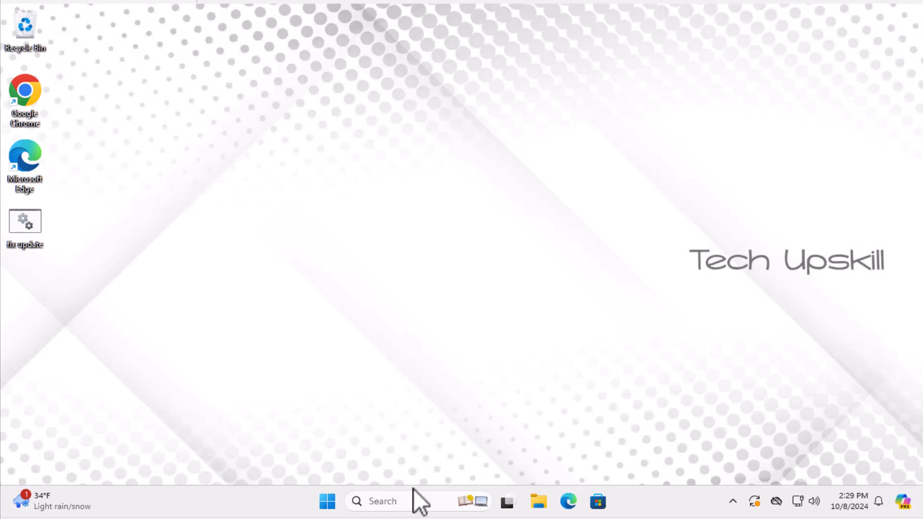
pyautogui.moveTo(419, 506)
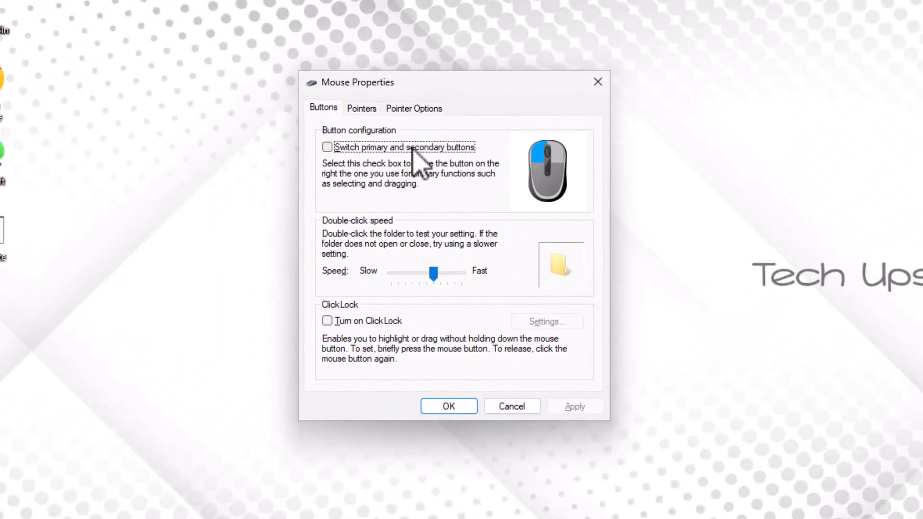
pyautogui.moveTo(380, 114)
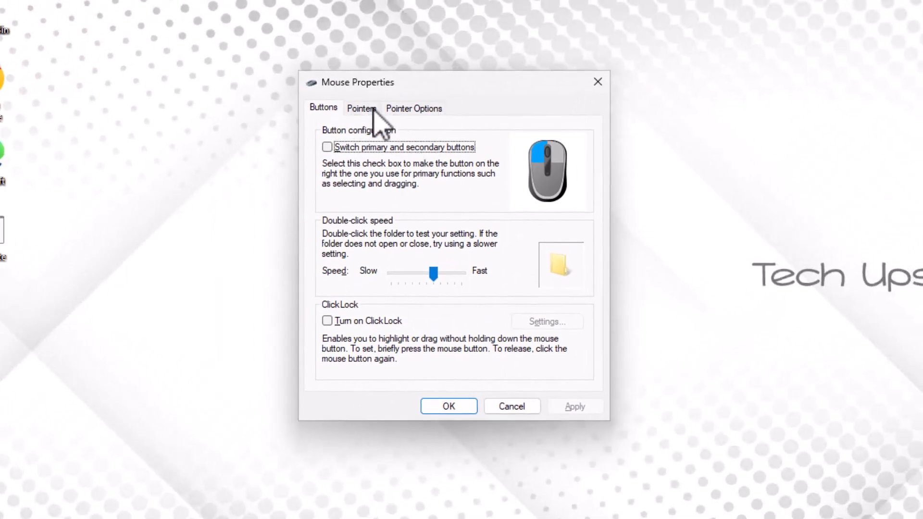
pyautogui.click(362, 109)
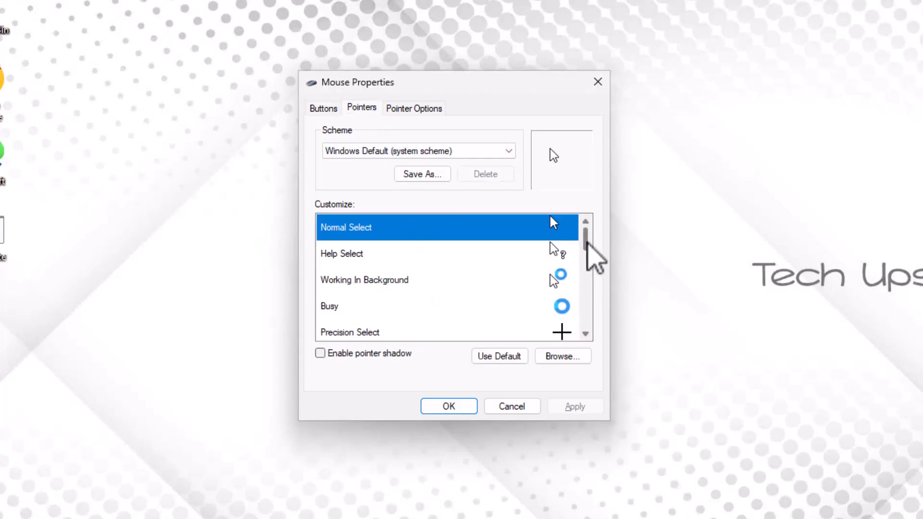
# Step: Select the Text Select pointer and bring up the cursor file browser
pyautogui.scroll(-3)
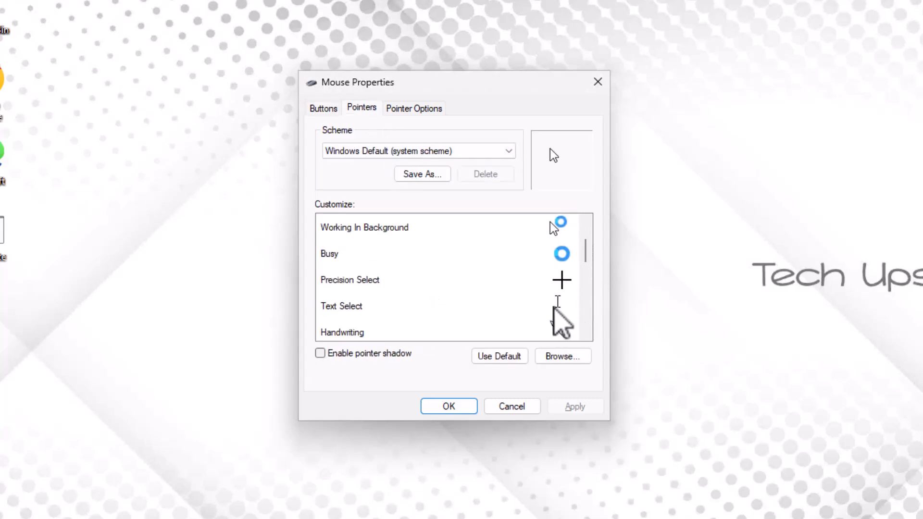
pyautogui.click(341, 306)
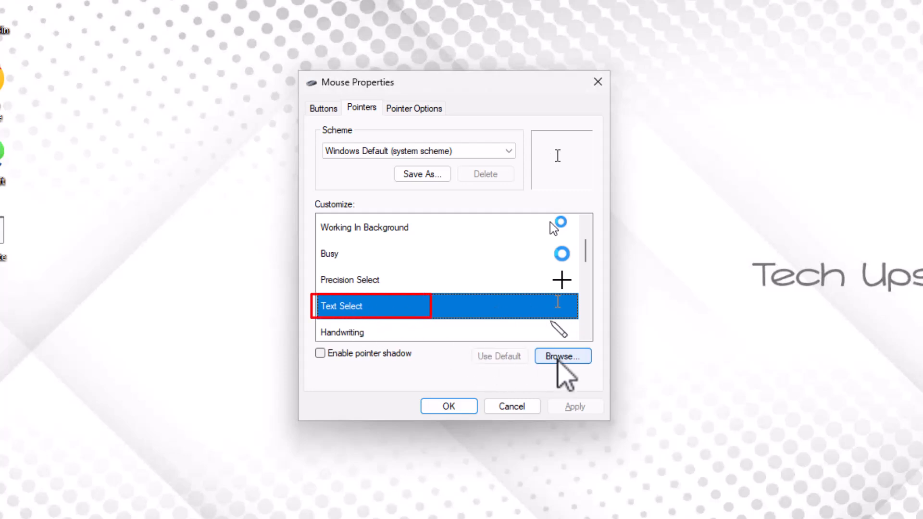
pyautogui.click(561, 356)
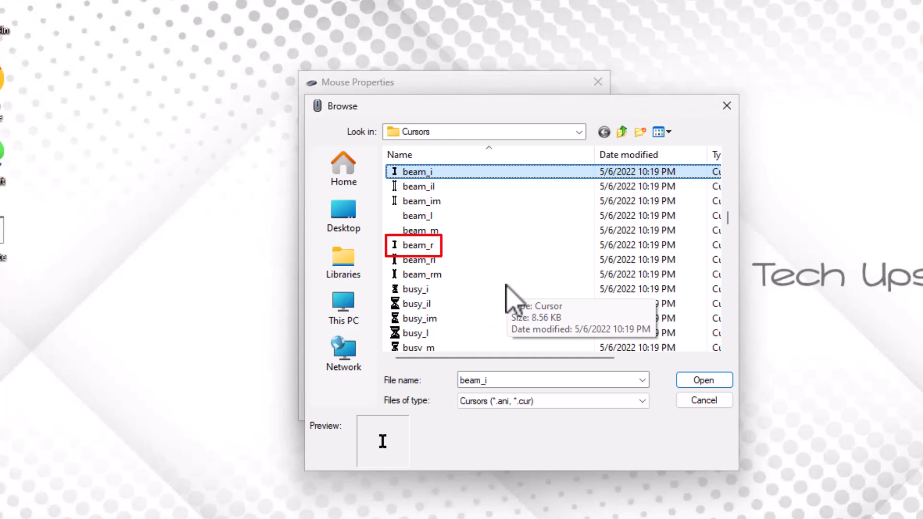
# Step: Assign the beam_r cursor file to Text Select and save, closing Mouse Properties
pyautogui.click(415, 245)
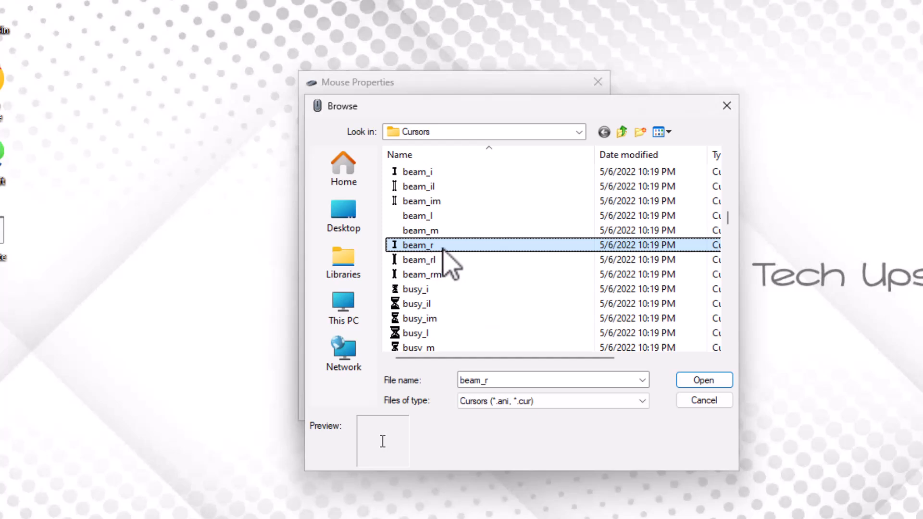
pyautogui.click(703, 380)
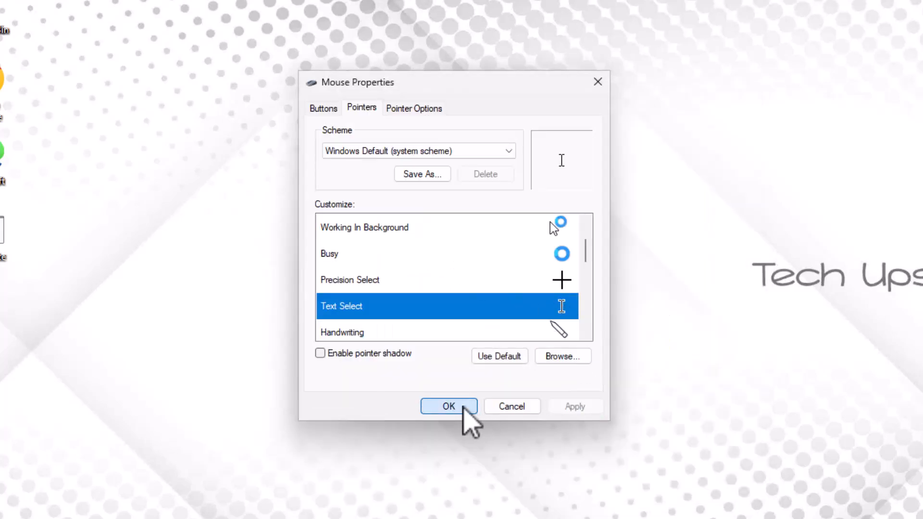
pyautogui.click(448, 406)
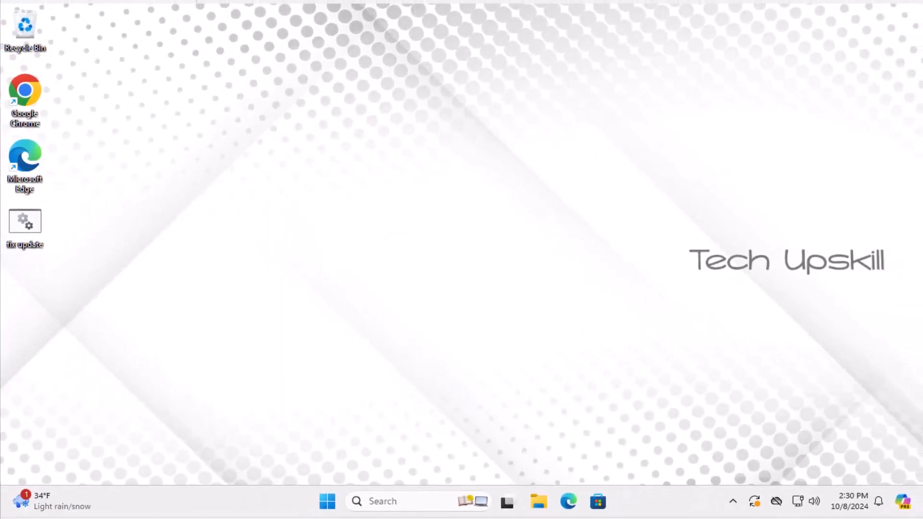